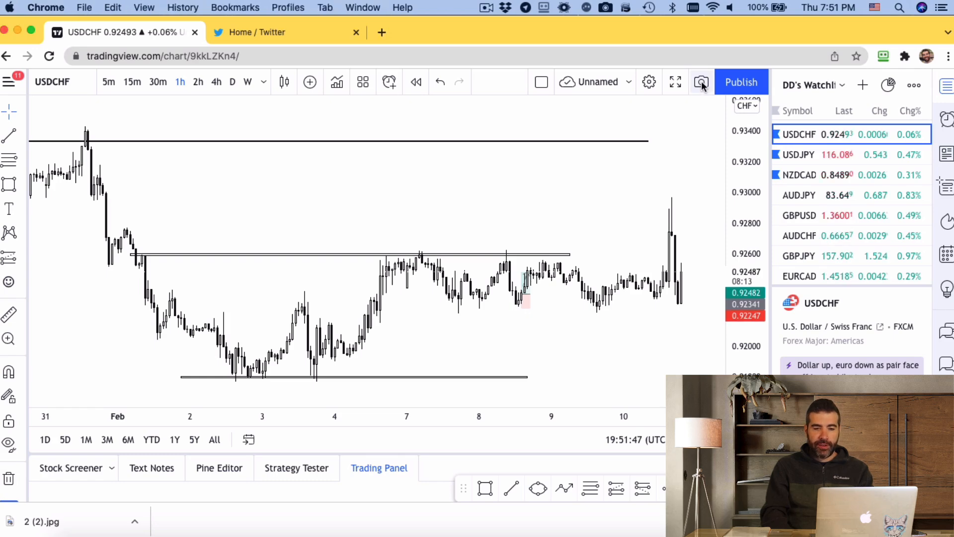
Take a snapshot of the USDCHF hourly chart to get a shareable image link.
left_click(700, 81)
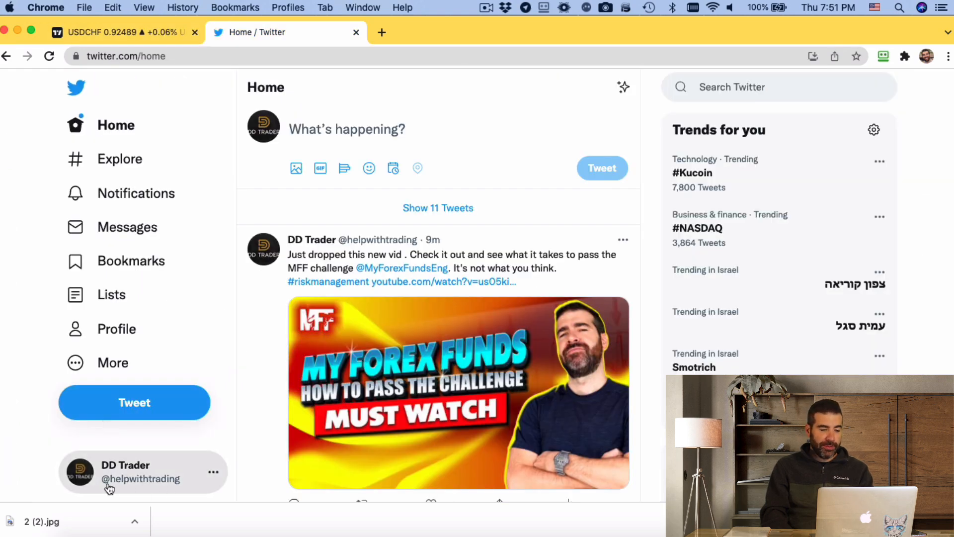
Draft a tweet with the tradingview.com/x/XmVDF95Q/ link asking 'whats up with this chart?'.
left_click(347, 128)
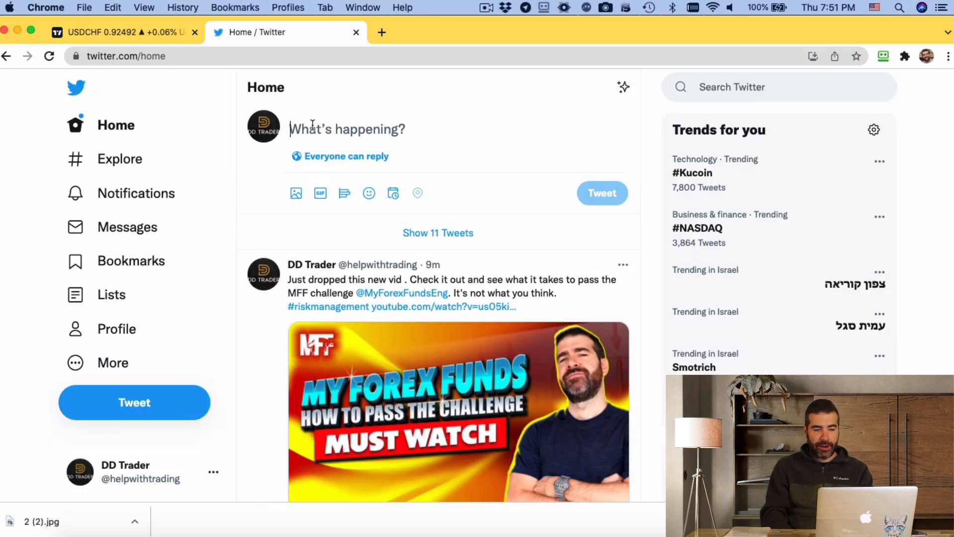
type("https://www.tradingview.com/x/XmVDF95Q/")
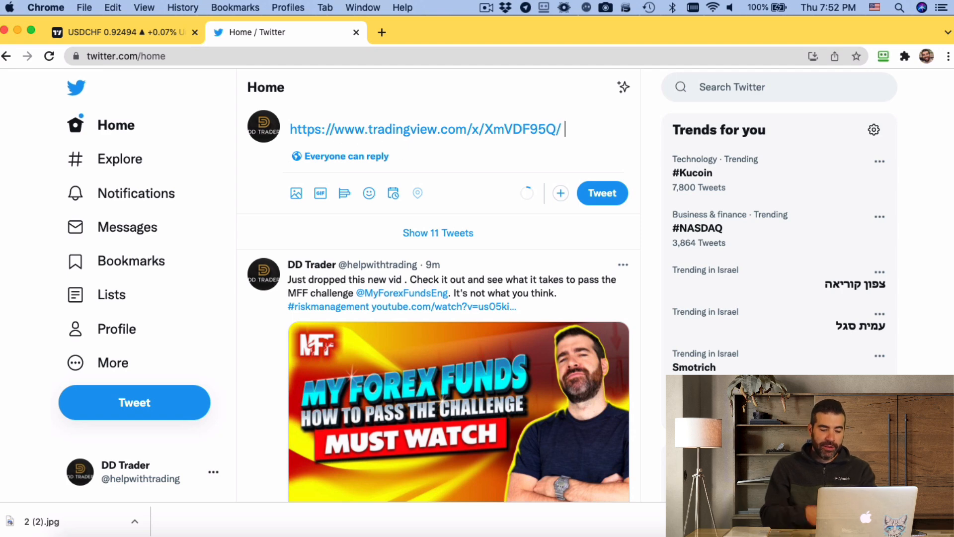
type("dd whats")
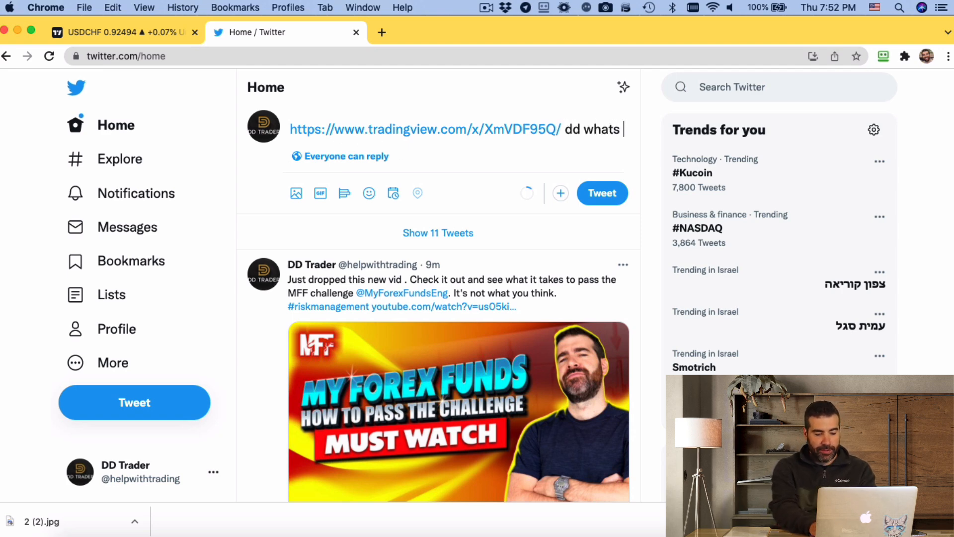
type("up with this char")
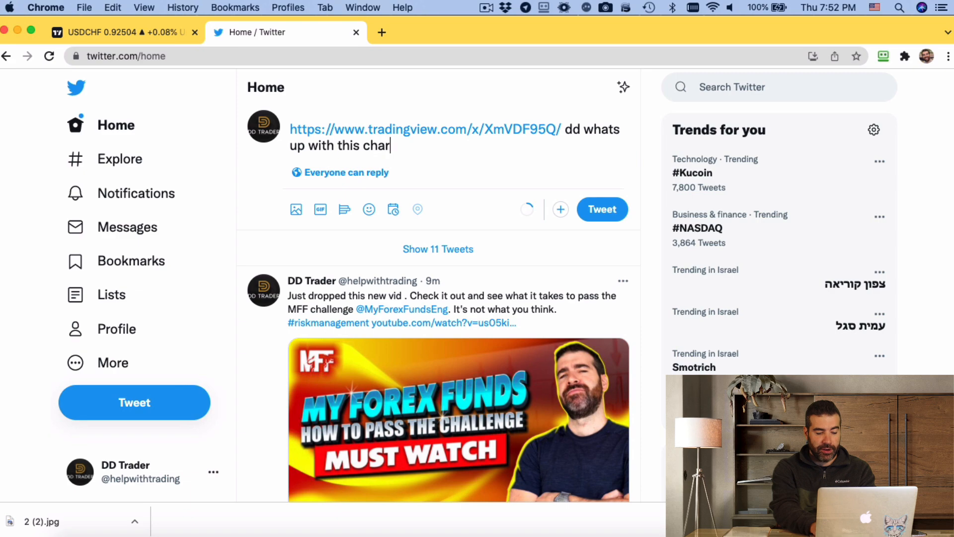
type("t?")
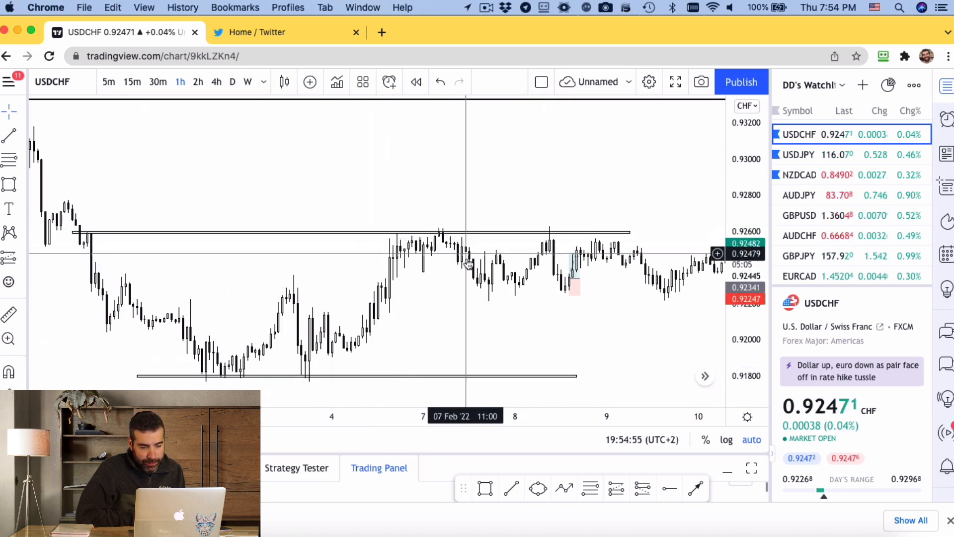
mouse_move(495, 249)
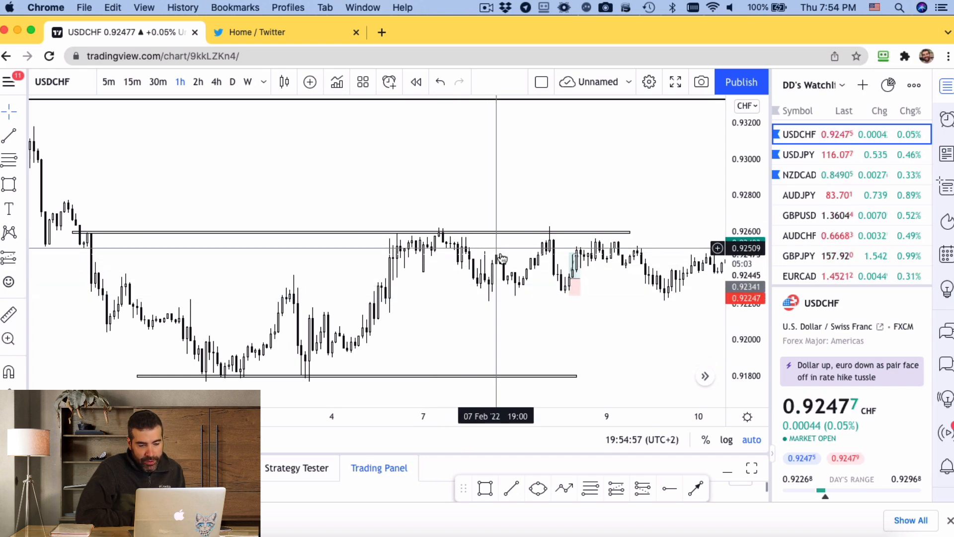
mouse_move(522, 289)
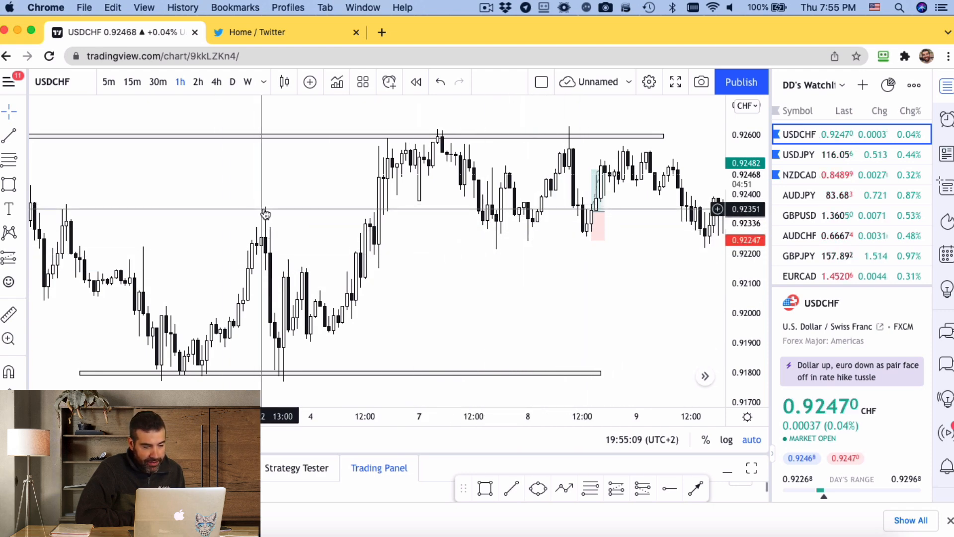
mouse_move(469, 236)
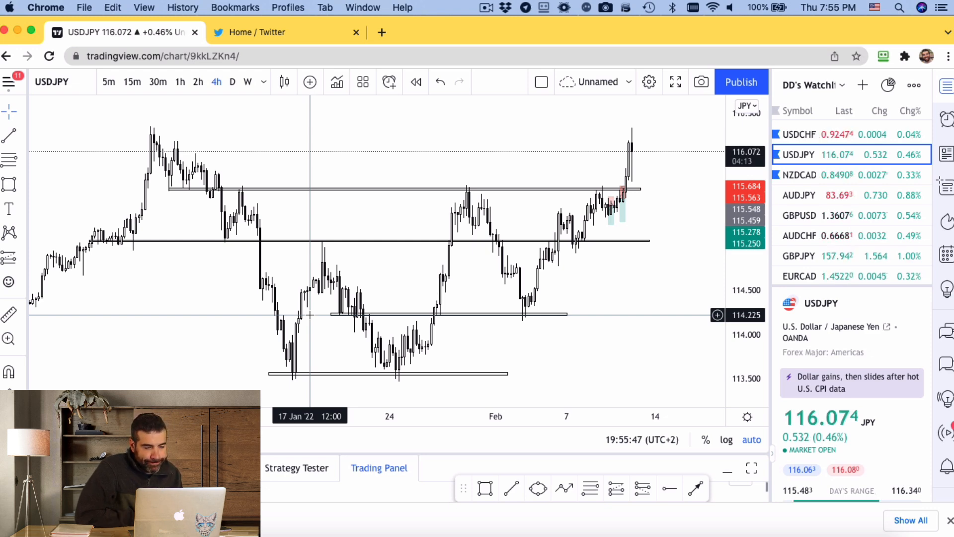
mouse_move(185, 184)
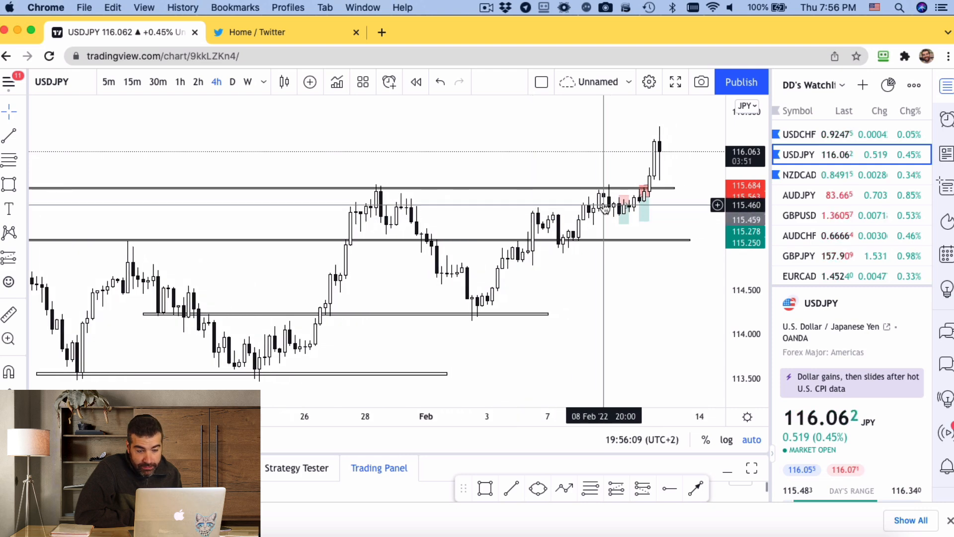
mouse_move(572, 225)
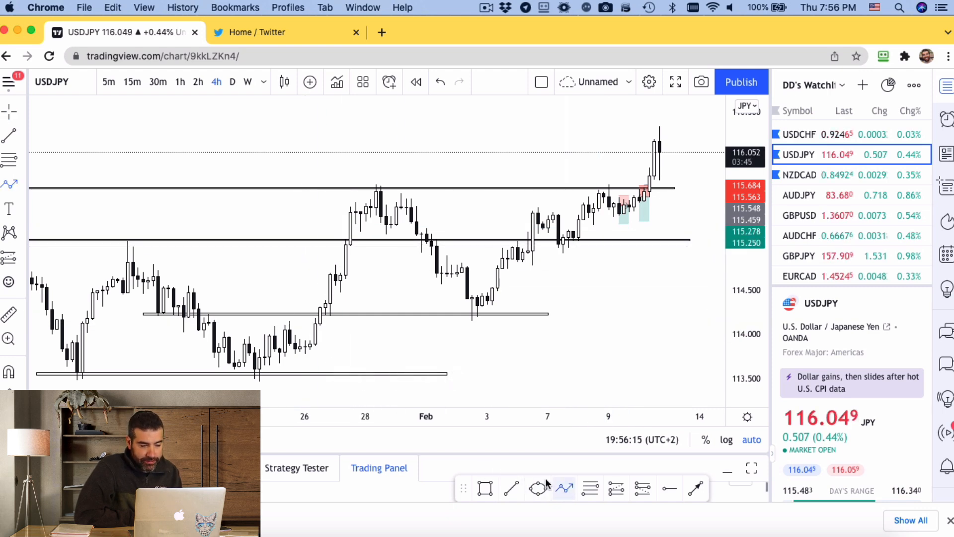
Draw a zigzag pattern connecting the USDJPY 4-hour swing highs and lows.
left_click_drag(305, 348, 381, 181)
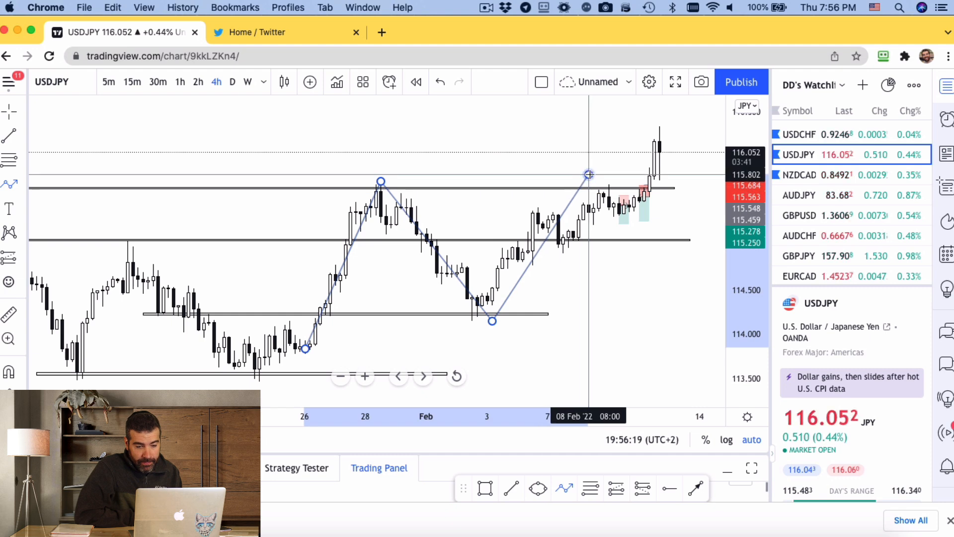
mouse_move(620, 210)
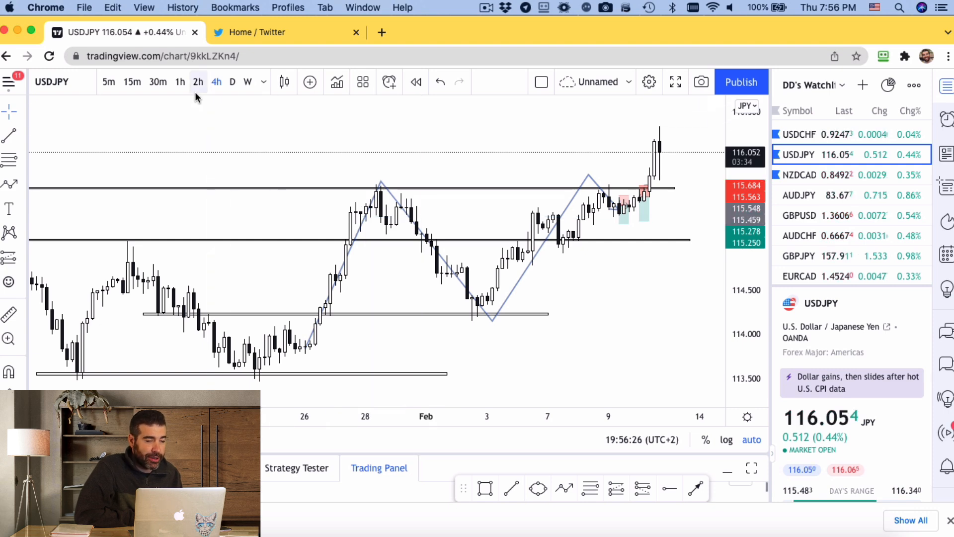
left_click(180, 82)
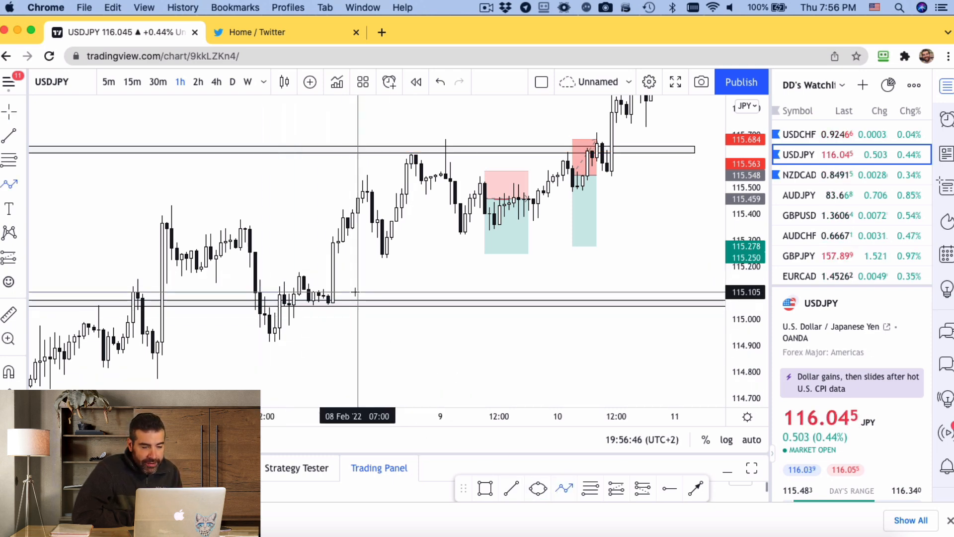
left_click_drag(327, 267, 367, 173)
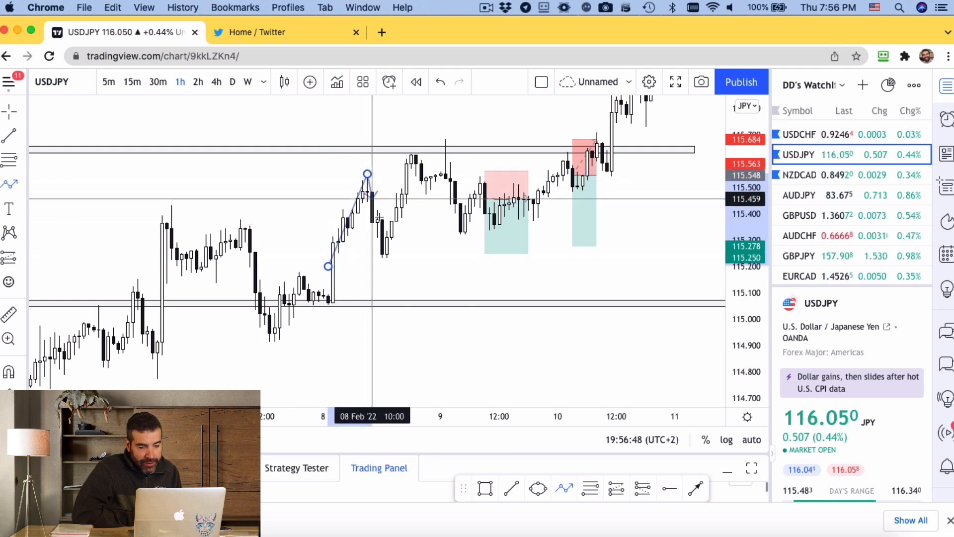
mouse_move(387, 246)
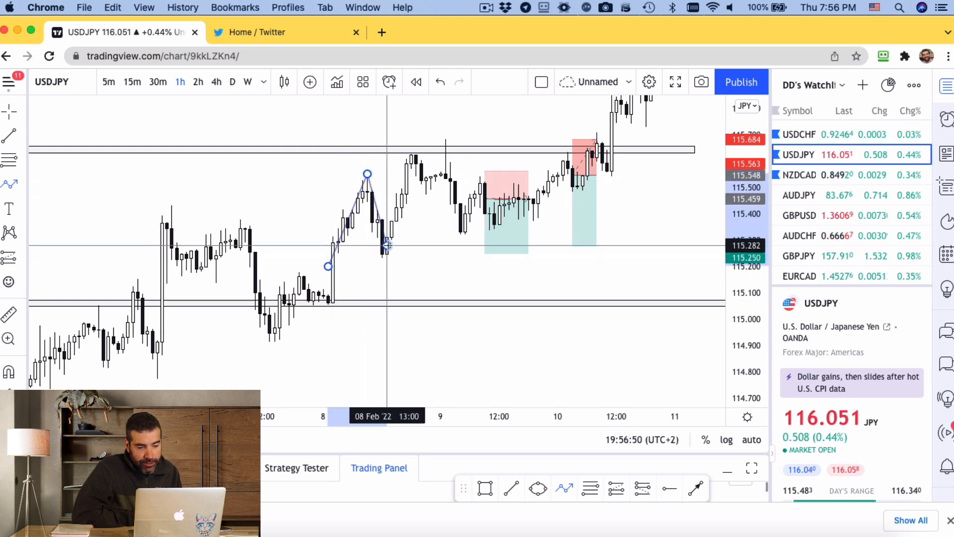
left_click_drag(387, 246, 419, 147)
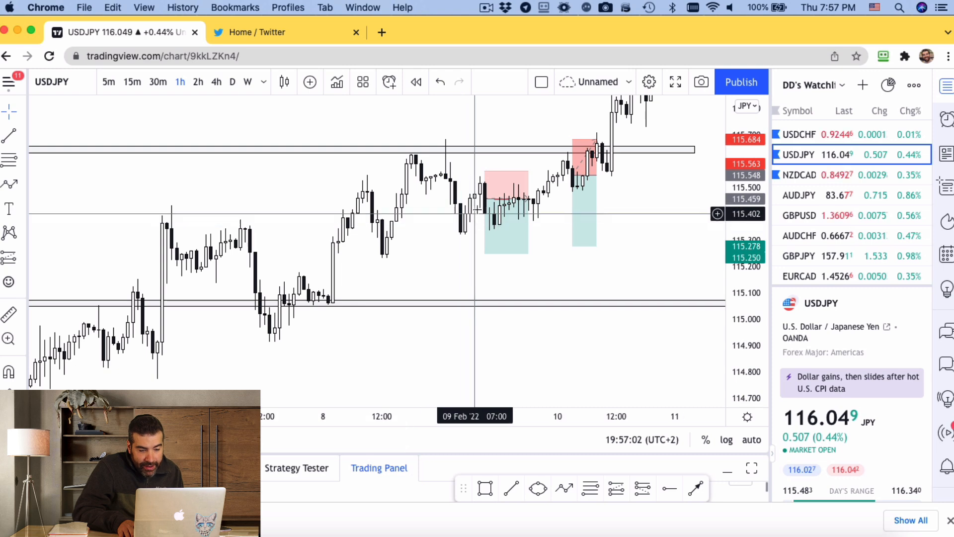
mouse_move(444, 132)
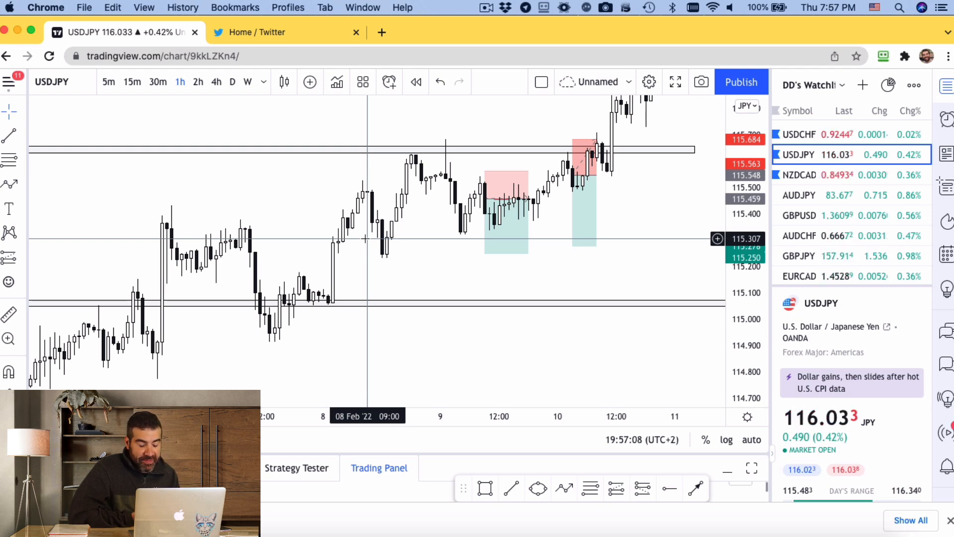
mouse_move(476, 303)
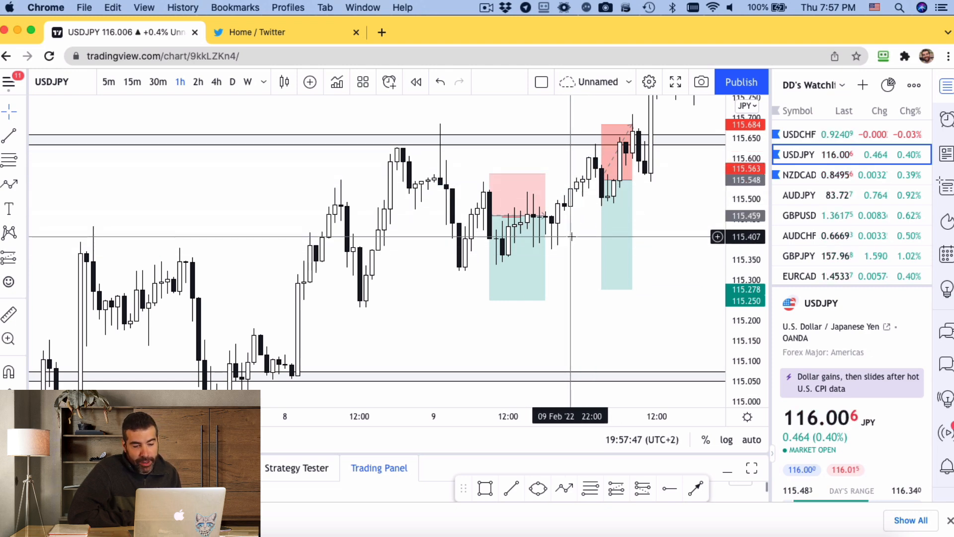
mouse_move(565, 233)
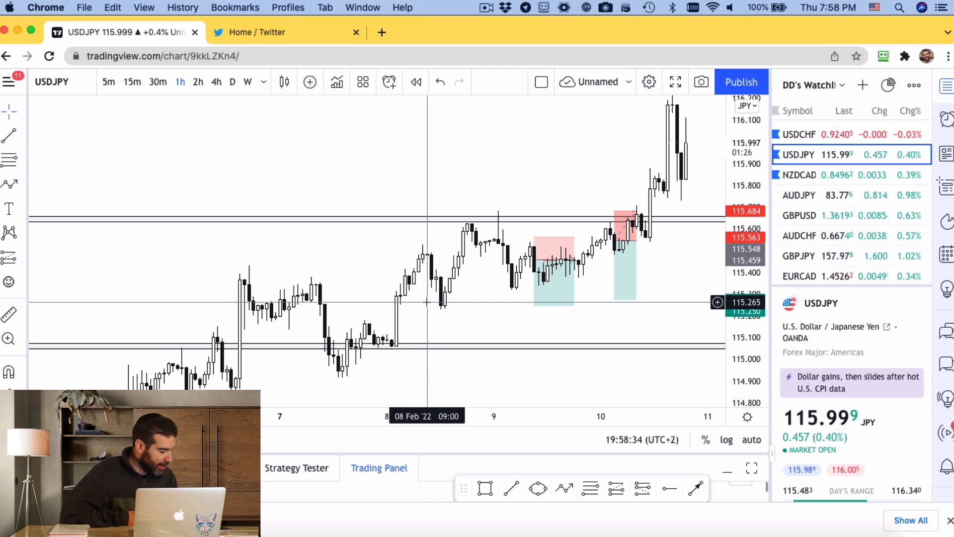
mouse_move(816, 178)
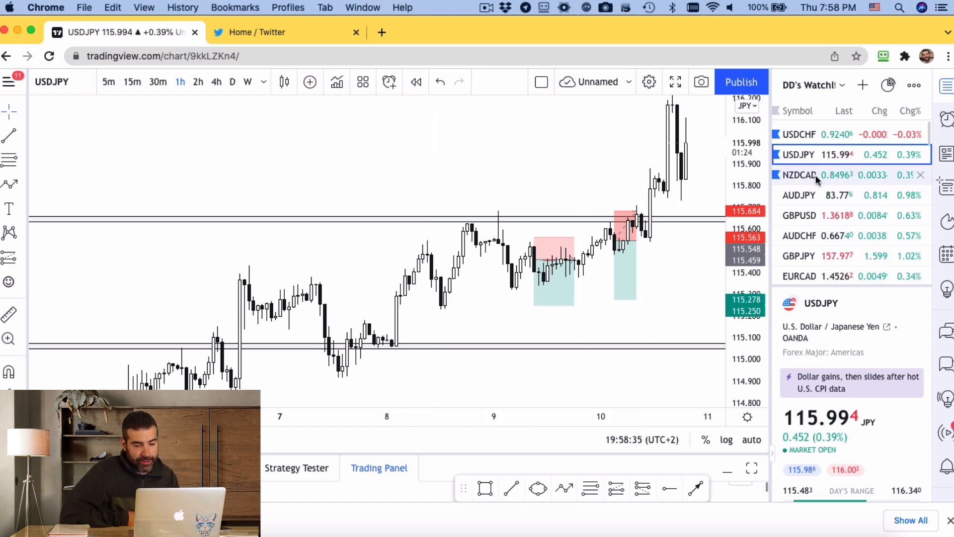
Load the NZDCAD chart from the watchlist.
left_click(798, 175)
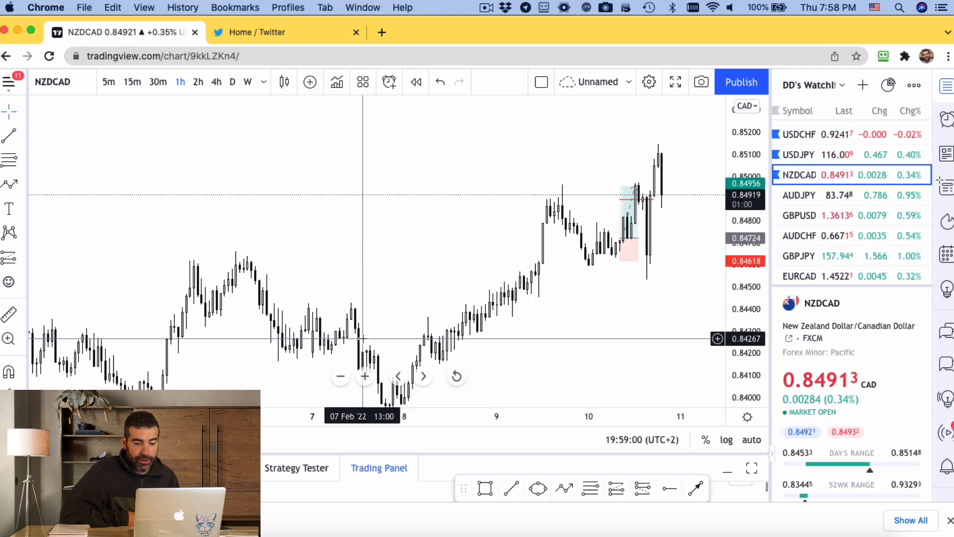
mouse_move(53, 81)
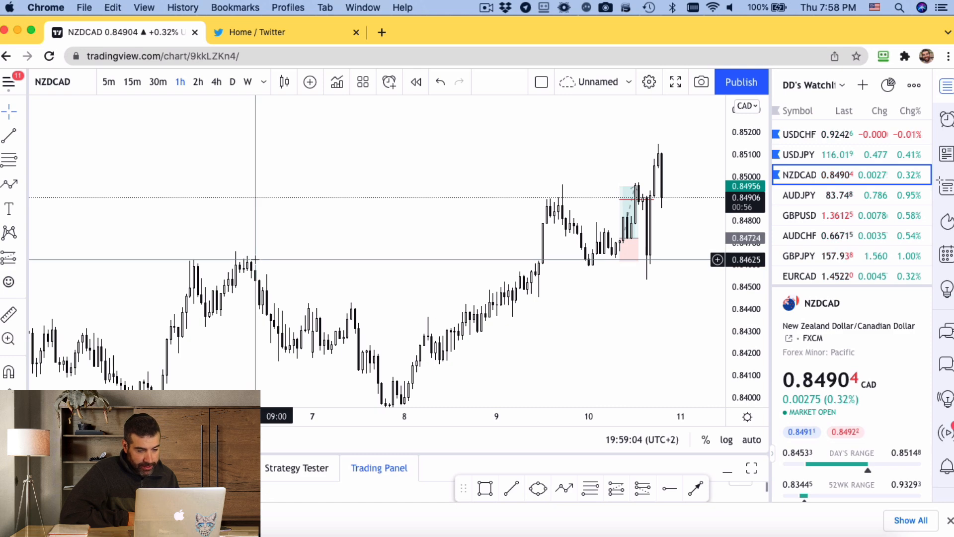
mouse_move(520, 286)
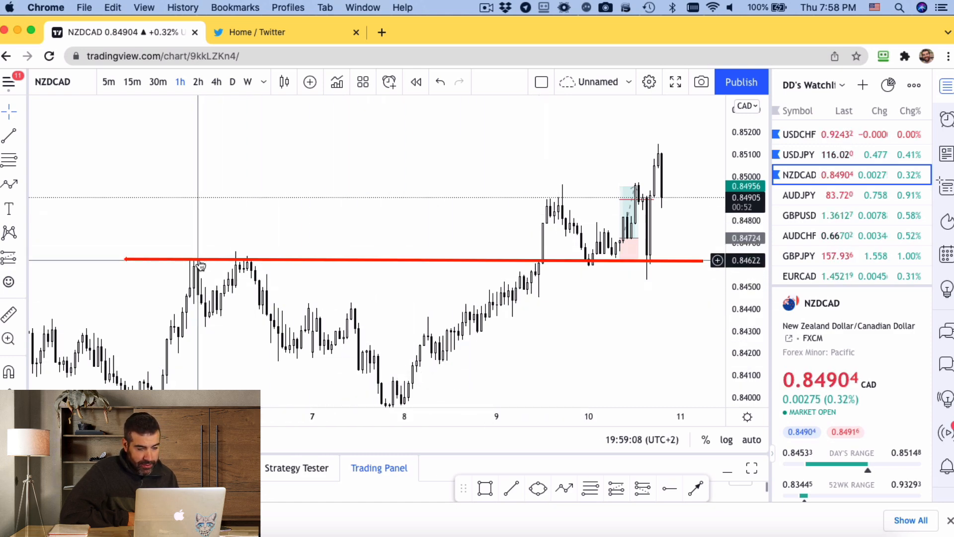
mouse_move(551, 205)
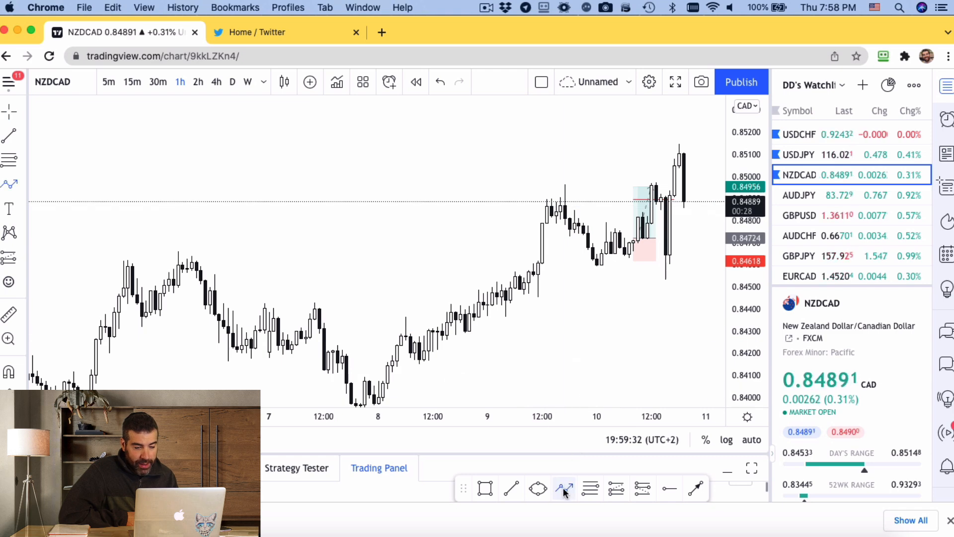
left_click_drag(550, 201, 601, 269)
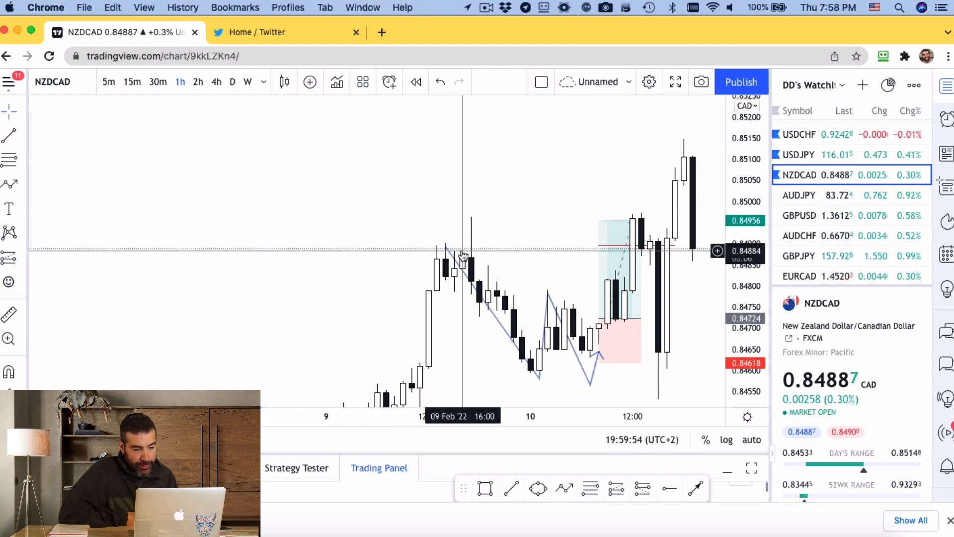
mouse_move(479, 243)
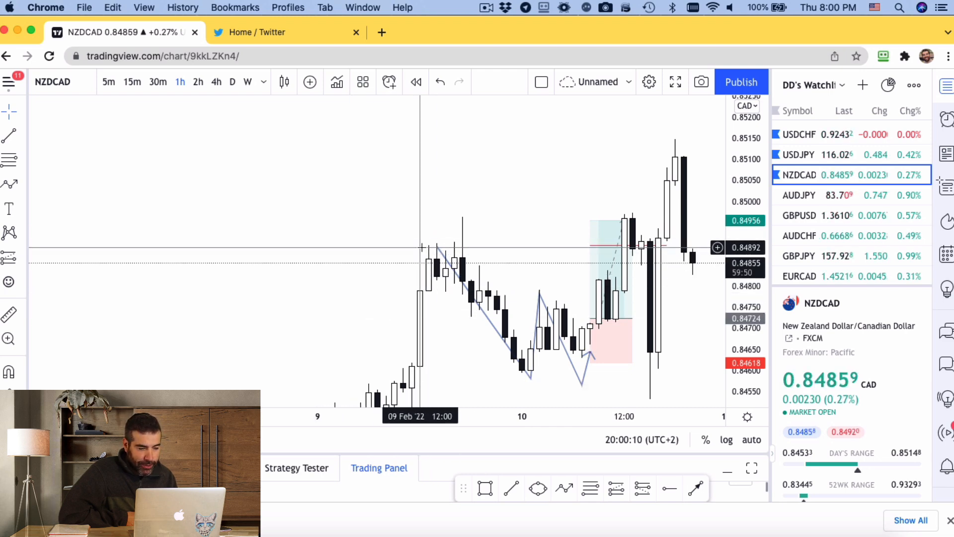
mouse_move(496, 298)
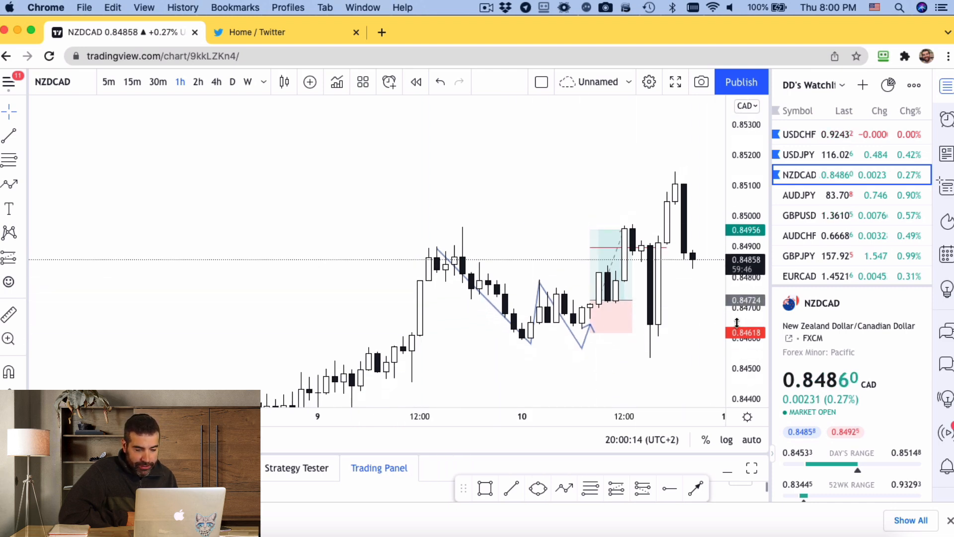
mouse_move(581, 248)
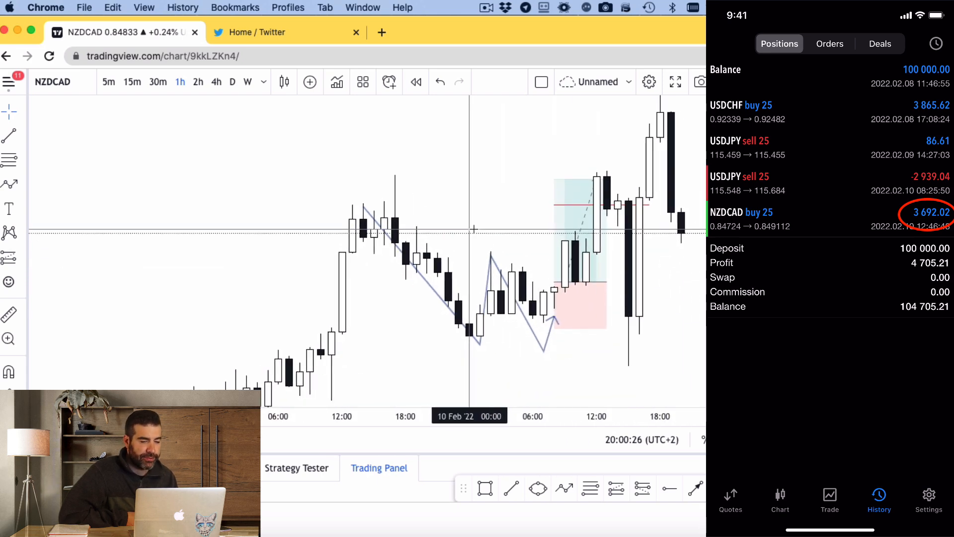
mouse_move(500, 239)
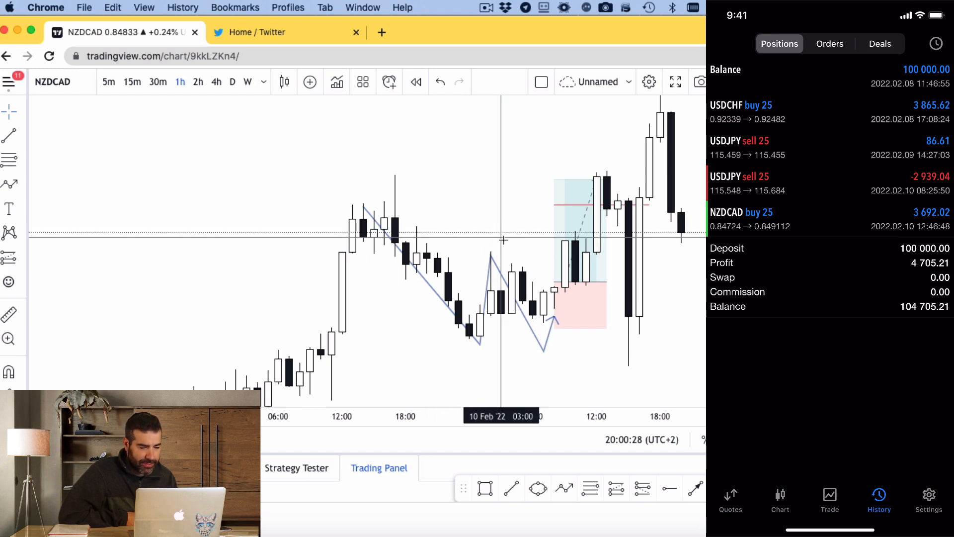